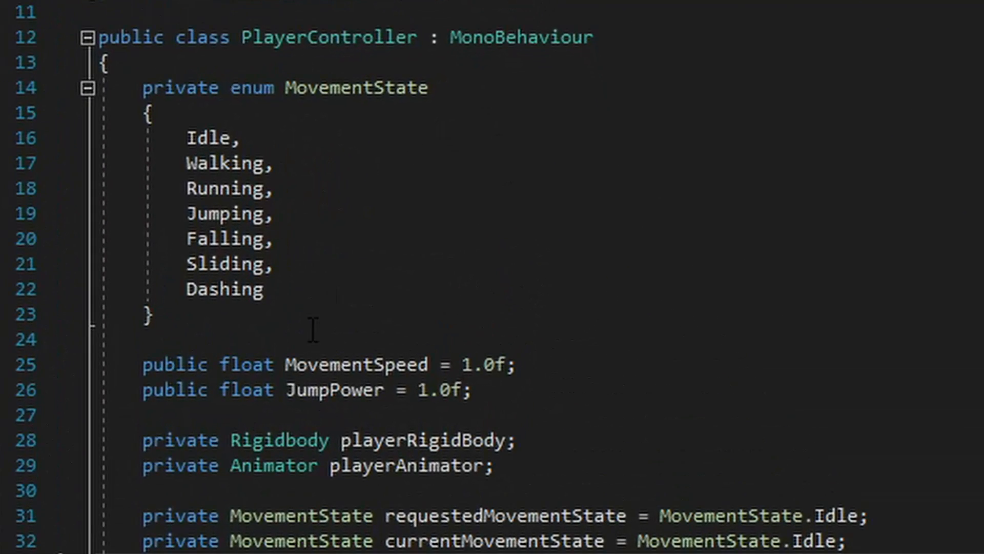
{"action": "mouse_move", "coordinate": [247, 319]}
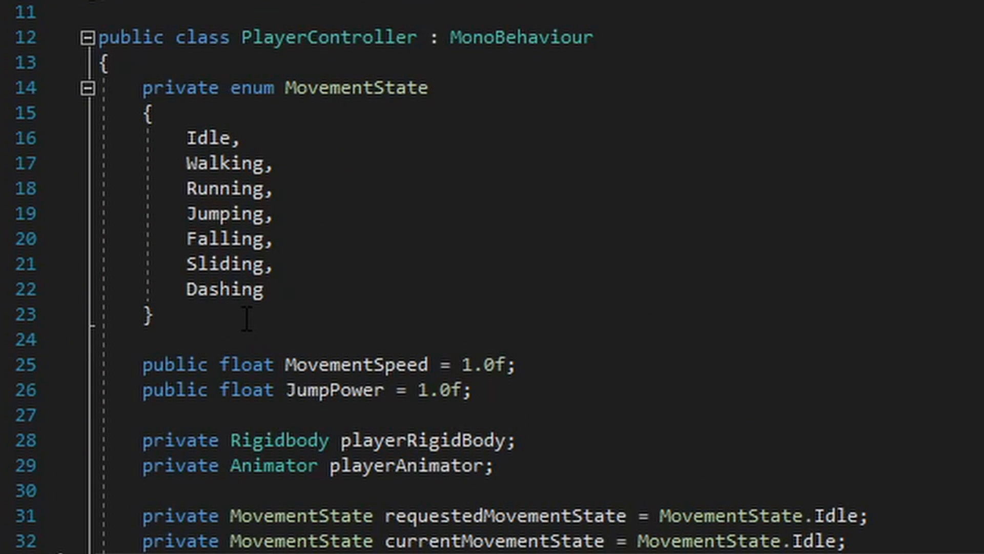
Step: Scroll past the MovementState enum to the movement fields and the Awake method
{"action": "scroll", "scroll_direction": "down", "scroll_amount": 3}
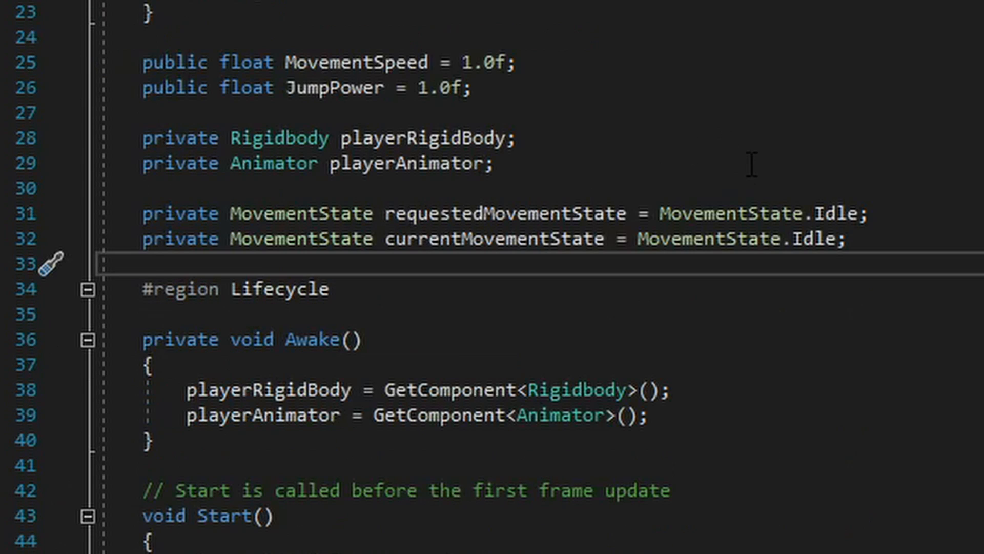
Step: Highlight every reference to the Jumping state in the FixedUpdate switch, continuing to CaptureInput
{"action": "scroll", "scroll_direction": "down", "scroll_amount": 3}
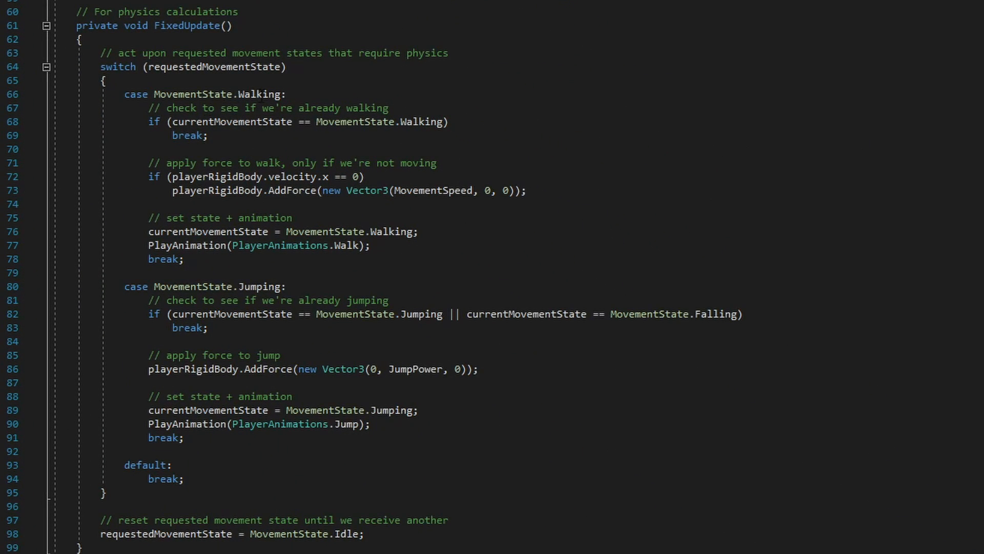
{"action": "double_click", "coordinate": [259, 286]}
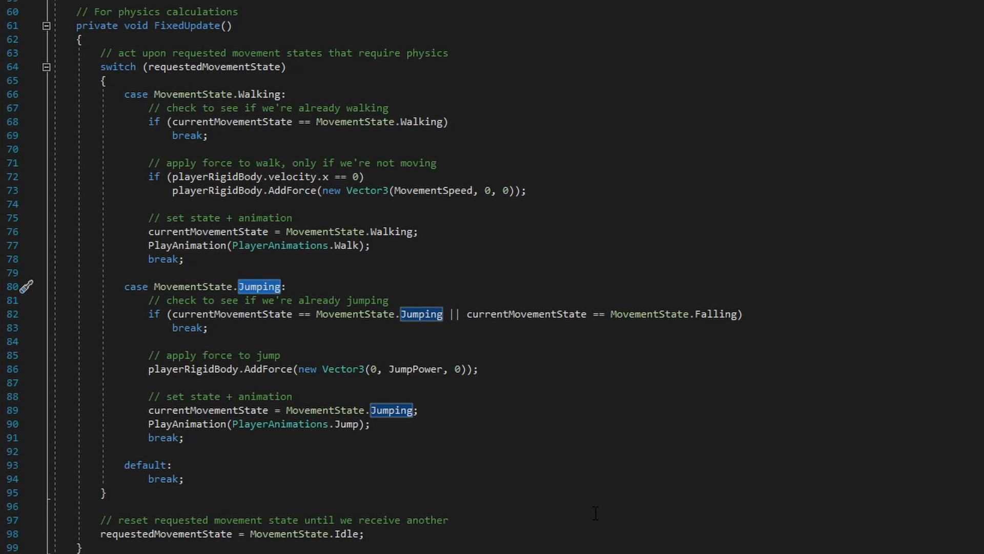
{"action": "scroll", "scroll_direction": "down", "scroll_amount": 3}
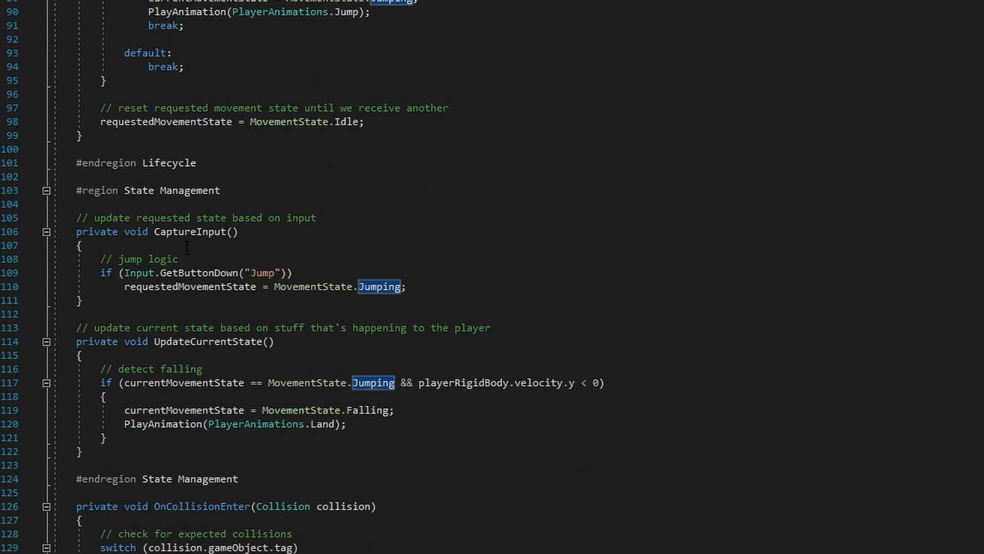
Step: Pick out CaptureInput, highlight playerRigidBody uses in UpdateCurrentState, and reach the OnCollisionEnter ground check
{"action": "double_click", "coordinate": [188, 231]}
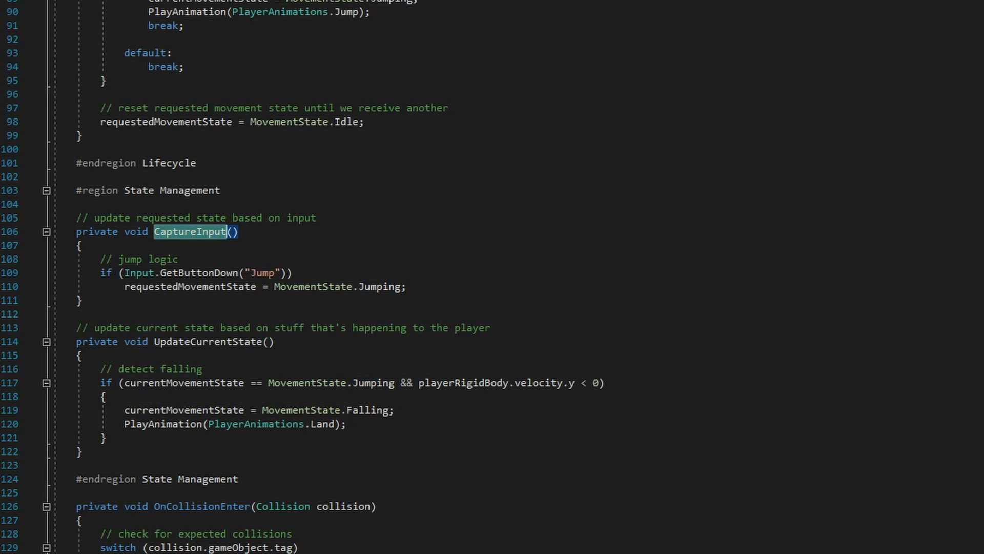
{"action": "left_click", "coordinate": [512, 383]}
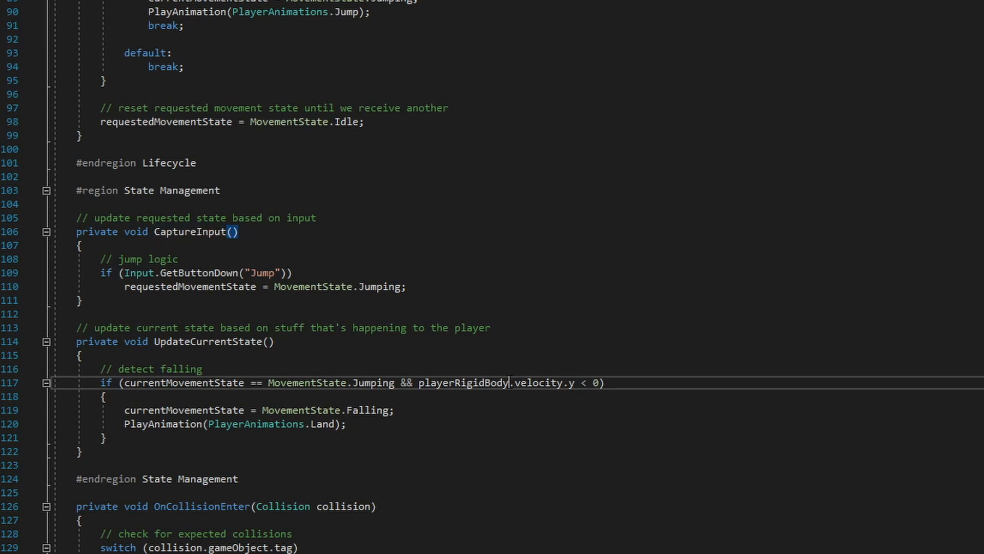
{"action": "double_click", "coordinate": [463, 382]}
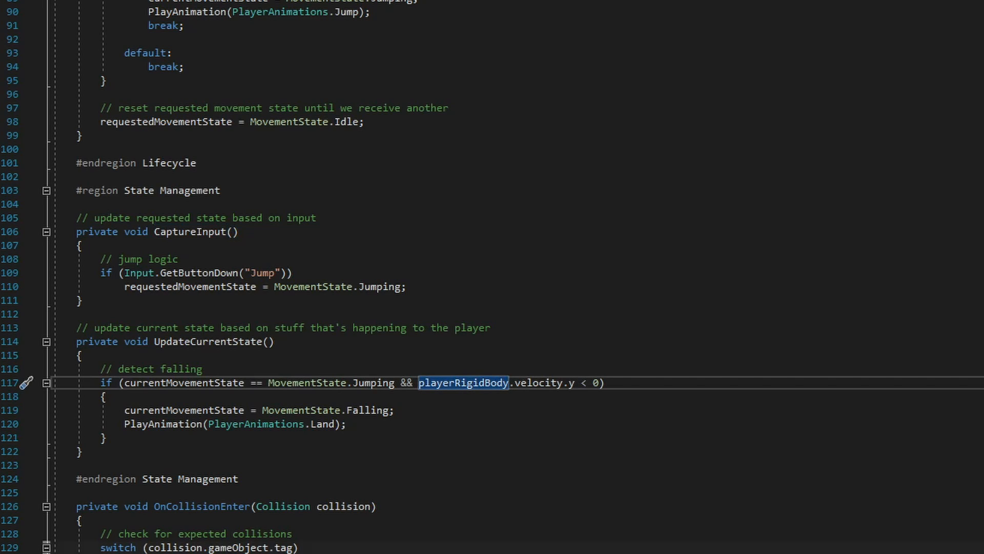
{"action": "scroll", "scroll_direction": "down", "scroll_amount": 3}
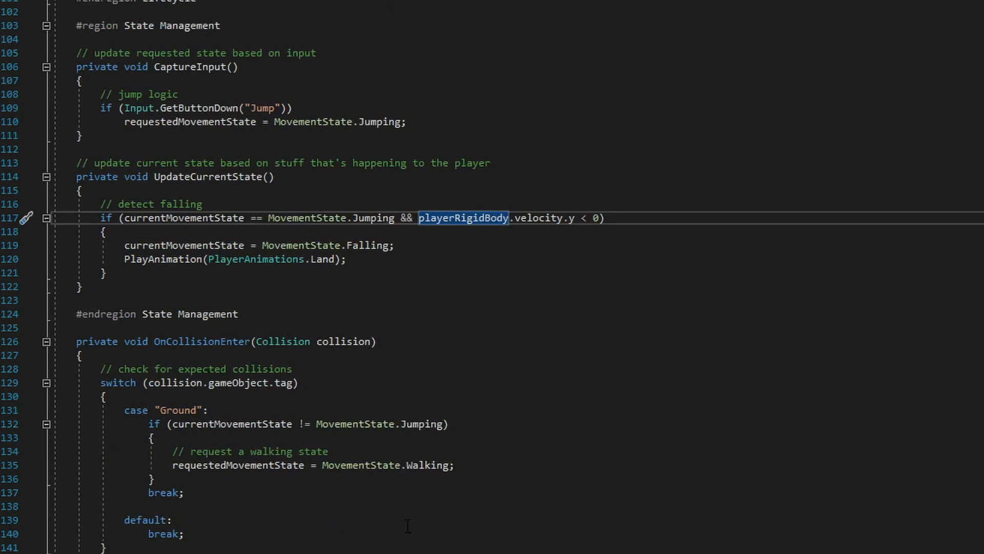
{"action": "mouse_move", "coordinate": [605, 432]}
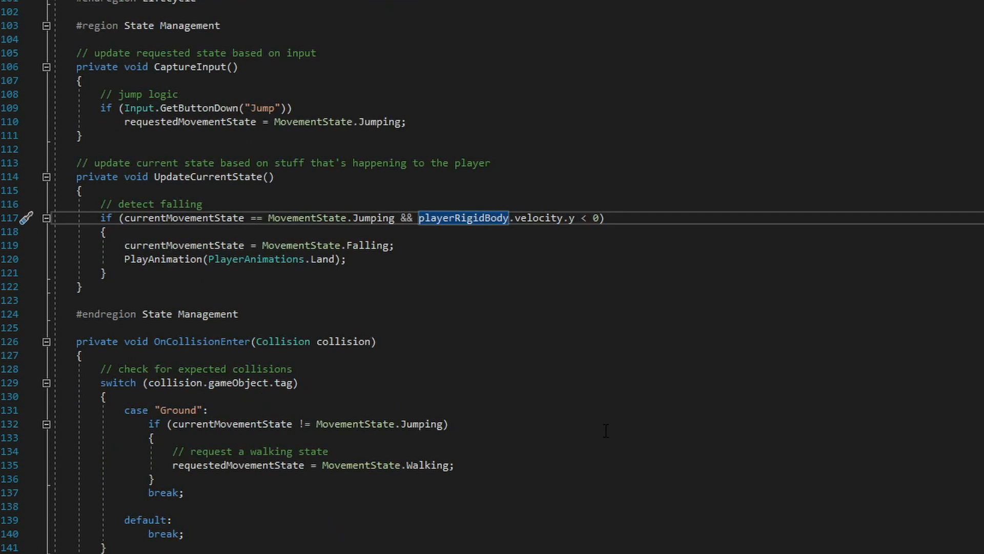